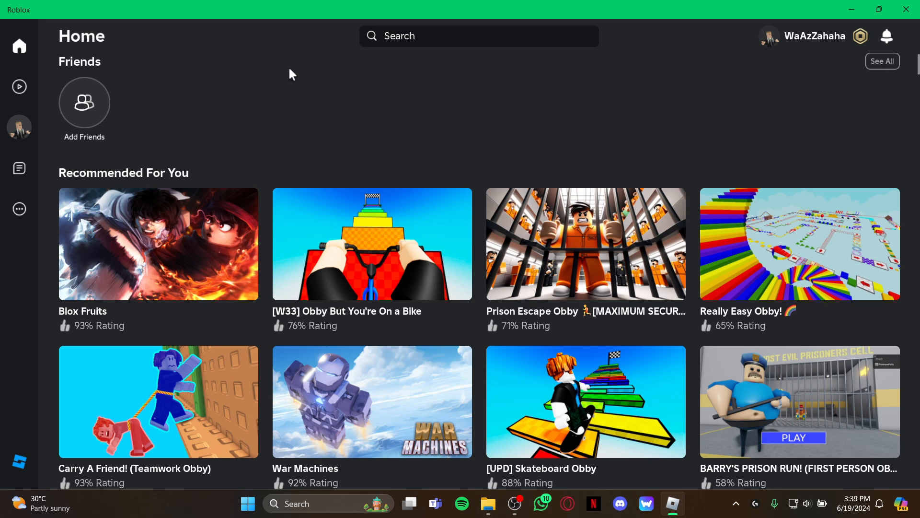
pyautogui.moveTo(19, 127)
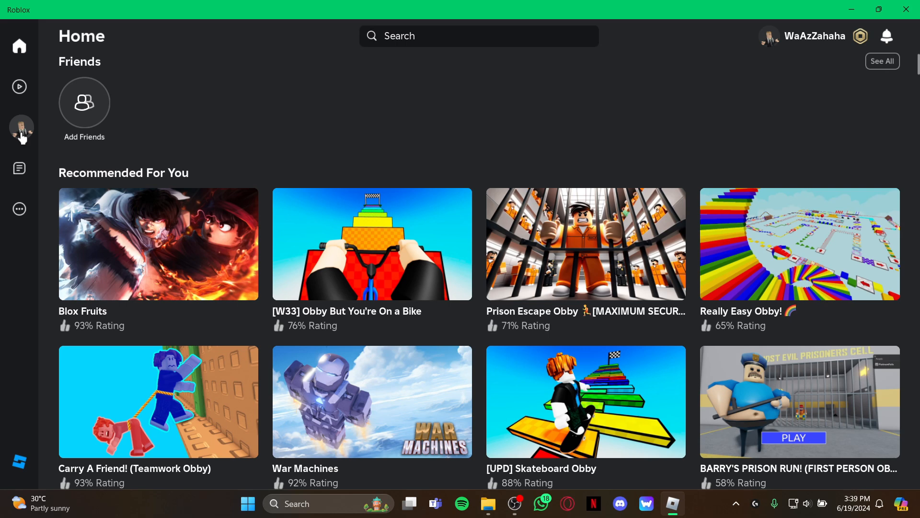
# Step: Switch the avatar editor to the Customize view of owned heads
pyautogui.click(20, 128)
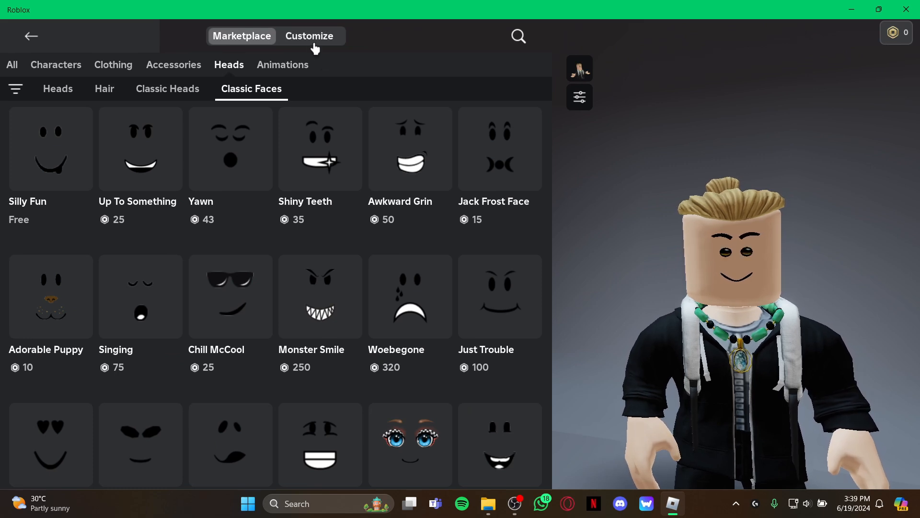
pyautogui.click(309, 35)
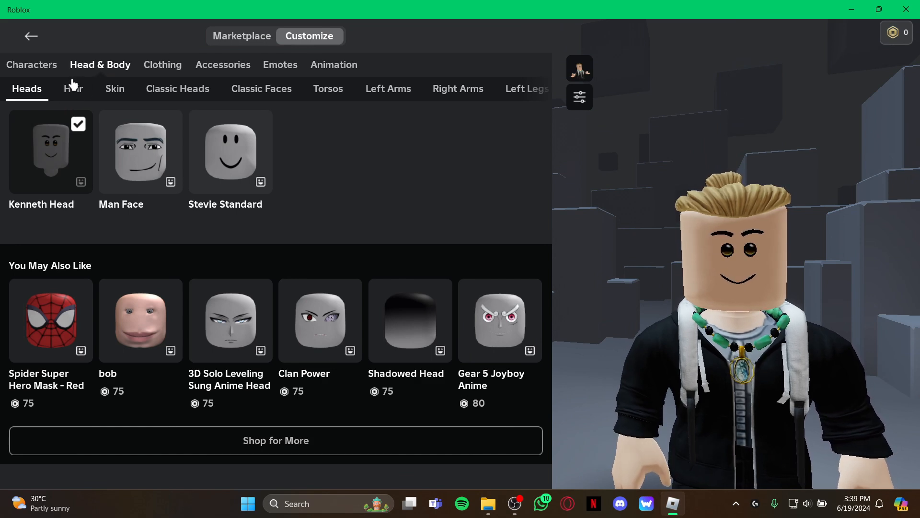
# Step: Show owned hair styles and equip NeoClassic Male v2 - Hair in place of Top Knot - Blonde
pyautogui.click(73, 88)
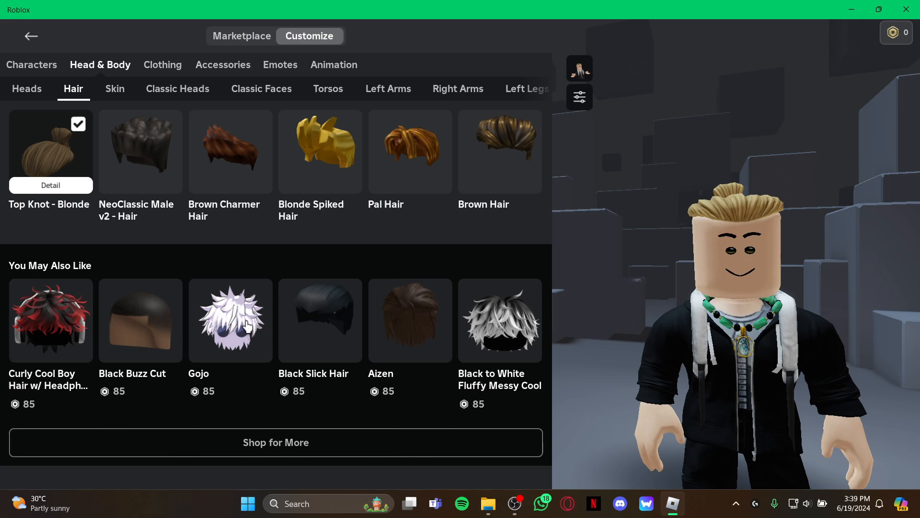
pyautogui.click(140, 152)
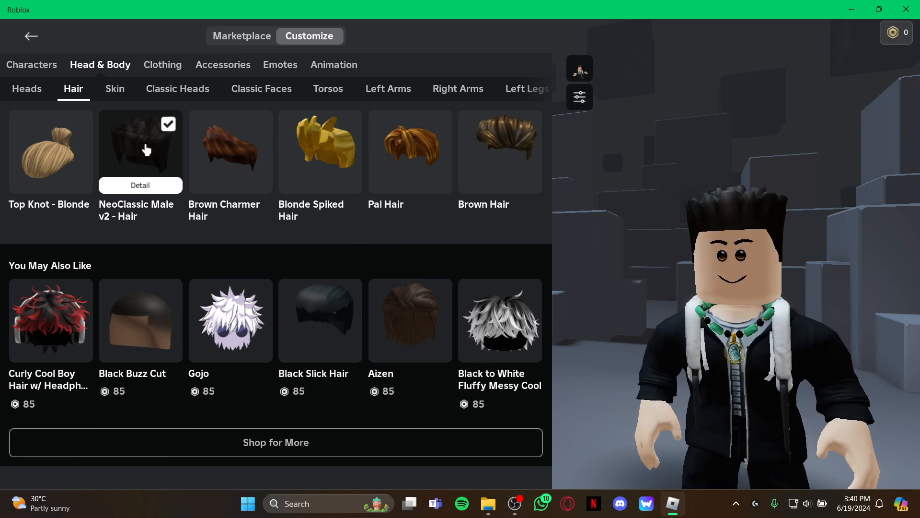
# Step: Leave the avatar editor and return to the Home page with the new hair
pyautogui.click(30, 35)
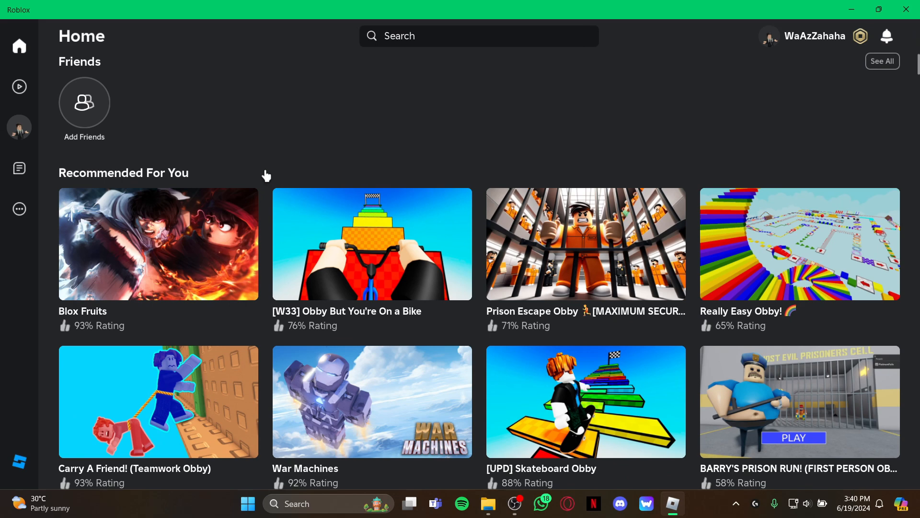
pyautogui.moveTo(276, 175)
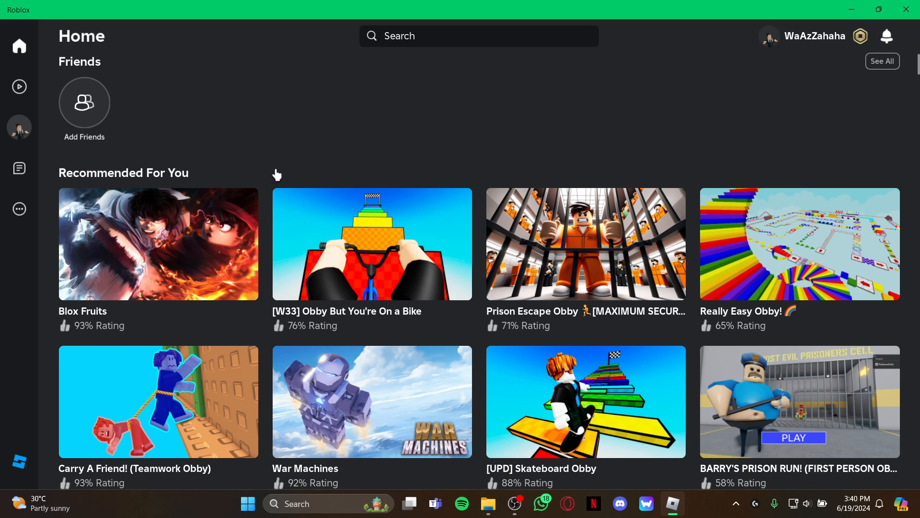
pyautogui.moveTo(482, 109)
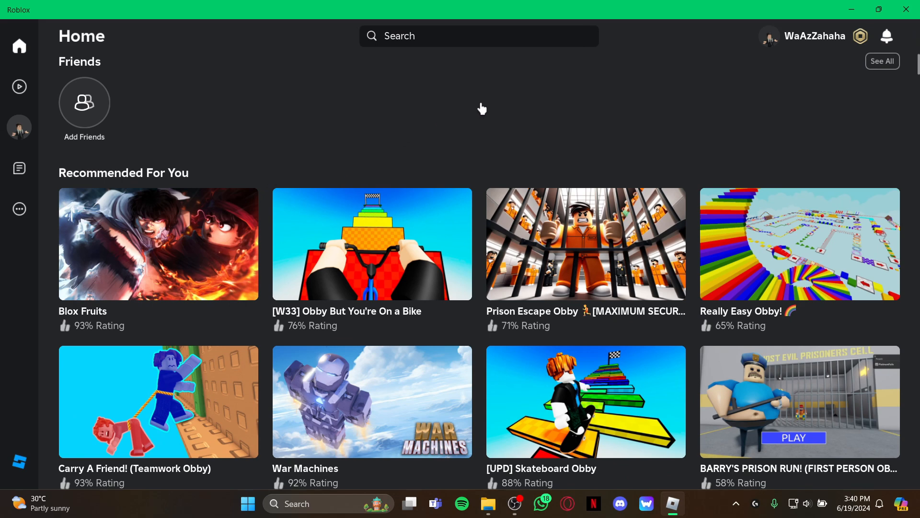
pyautogui.moveTo(518, 97)
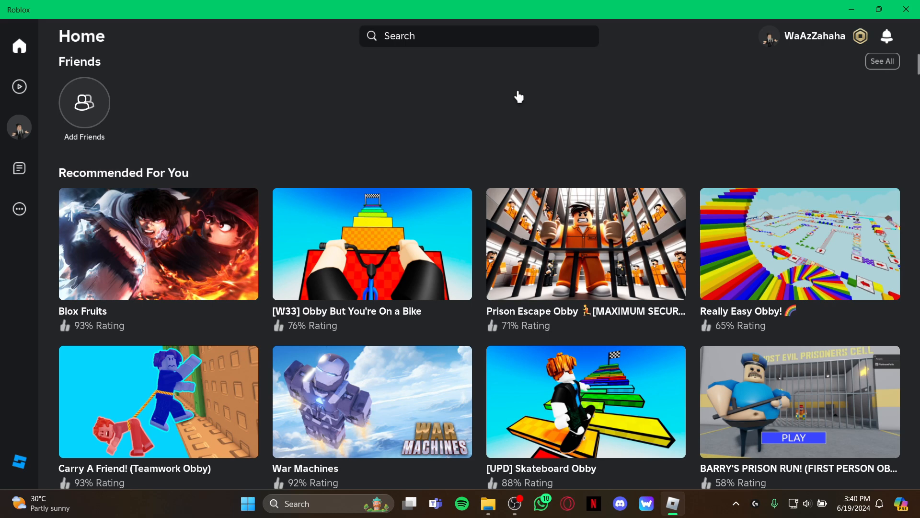
pyautogui.moveTo(515, 100)
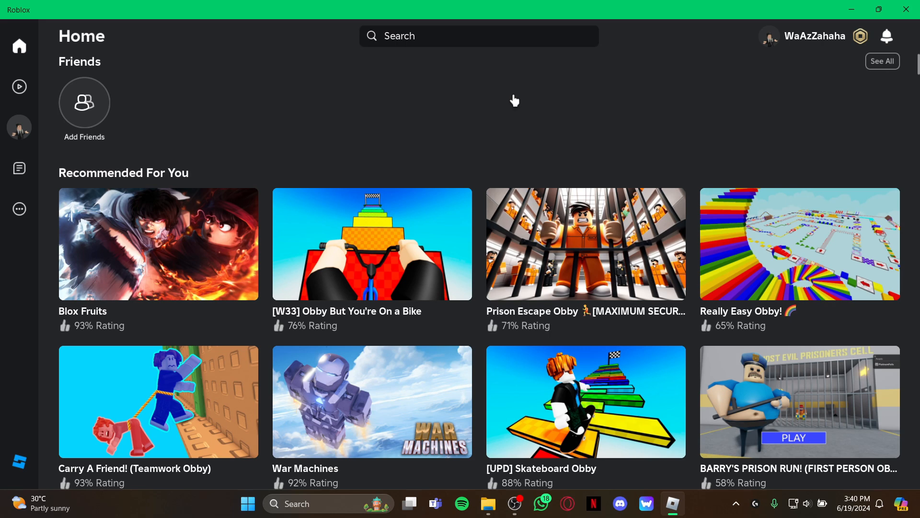